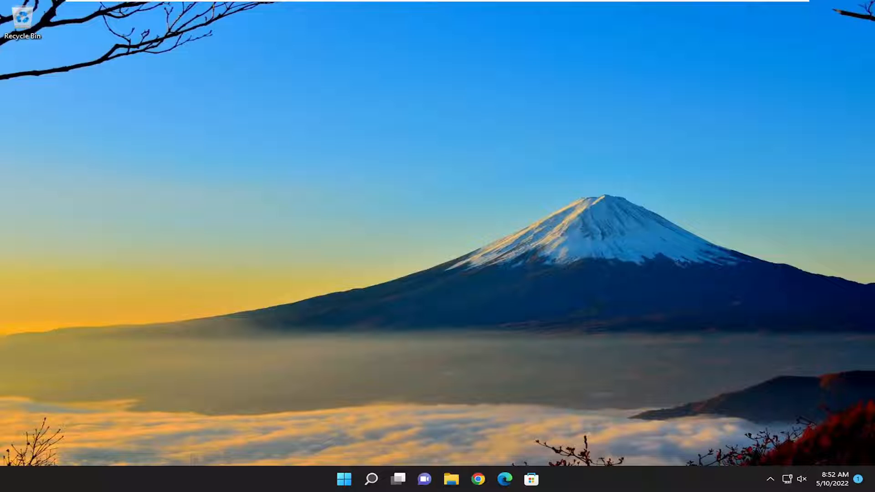
{"action": "mouse_move", "coordinate": [564, 417]}
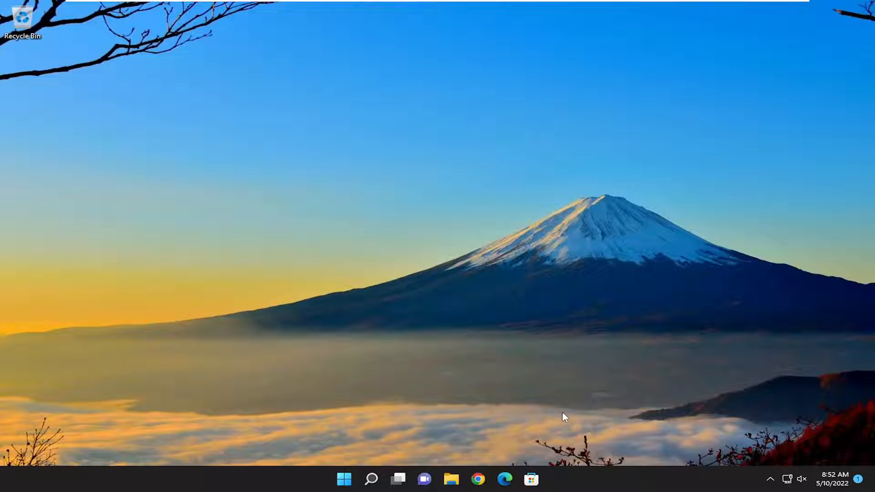
Find and open the Apps & features settings page via taskbar search for "apps and features"
{"action": "left_click", "coordinate": [371, 479]}
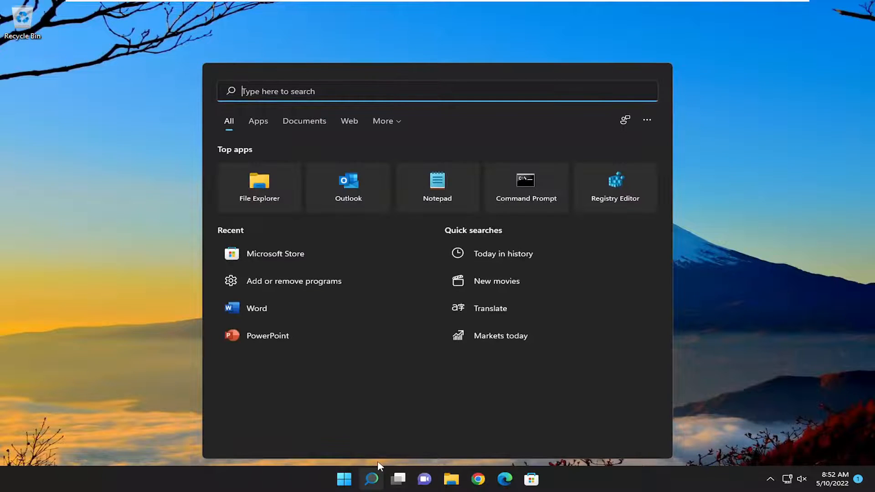
{"action": "type", "text": "apps and"}
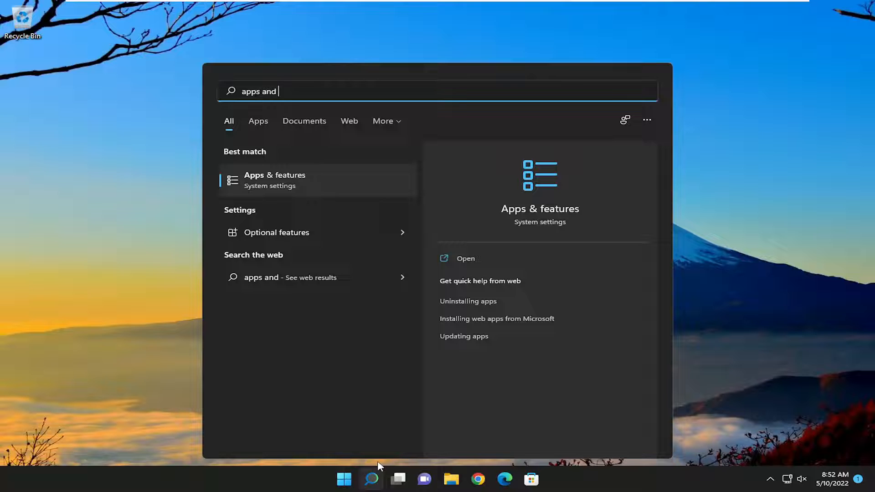
{"action": "type", "text": "features"}
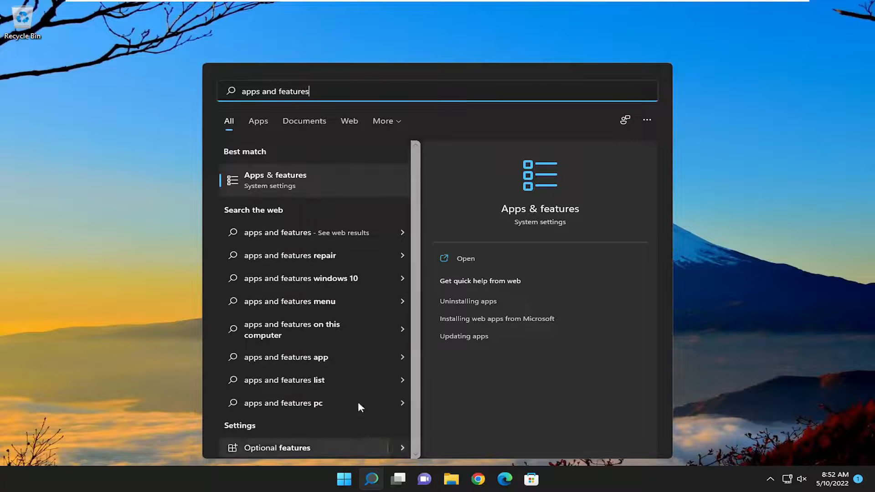
{"action": "left_click", "coordinate": [275, 179]}
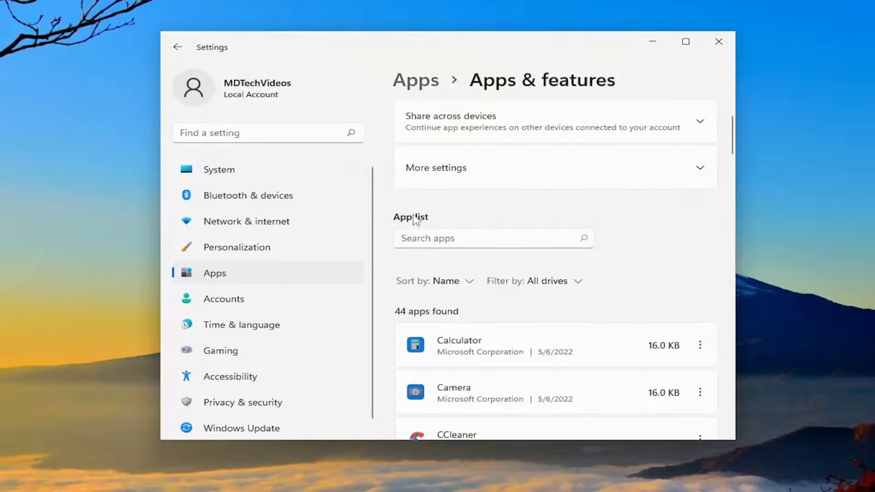
Filter the installed app list with "xbox insider" so only Xbox Insider Hub shows
{"action": "type", "text": "x"}
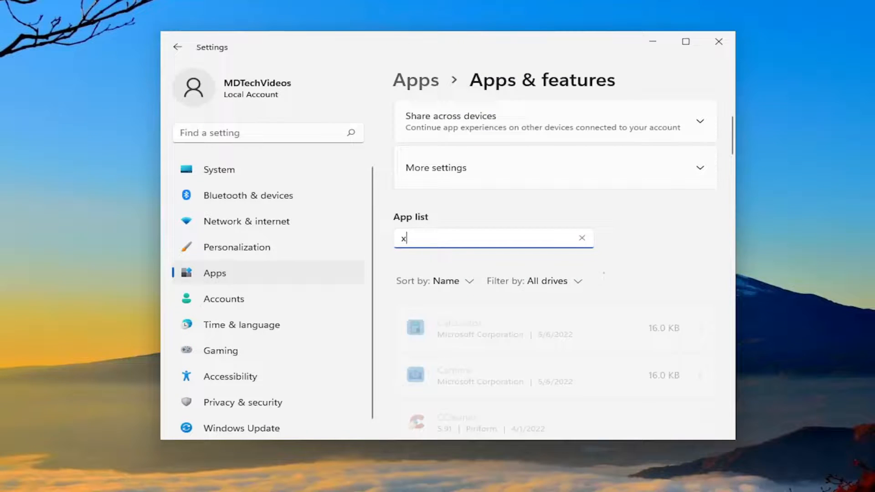
{"action": "type", "text": "box insider"}
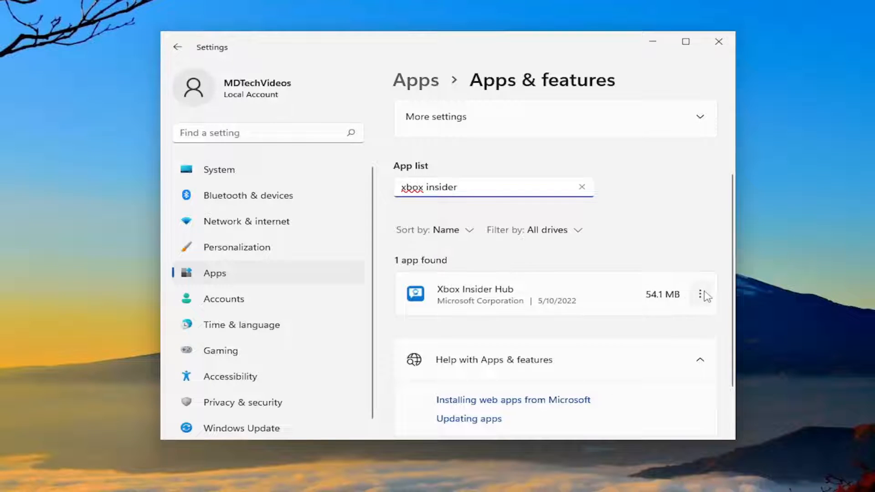
Uninstall Xbox Insider Hub from its three-dot menu and confirm the removal
{"action": "left_click", "coordinate": [701, 294]}
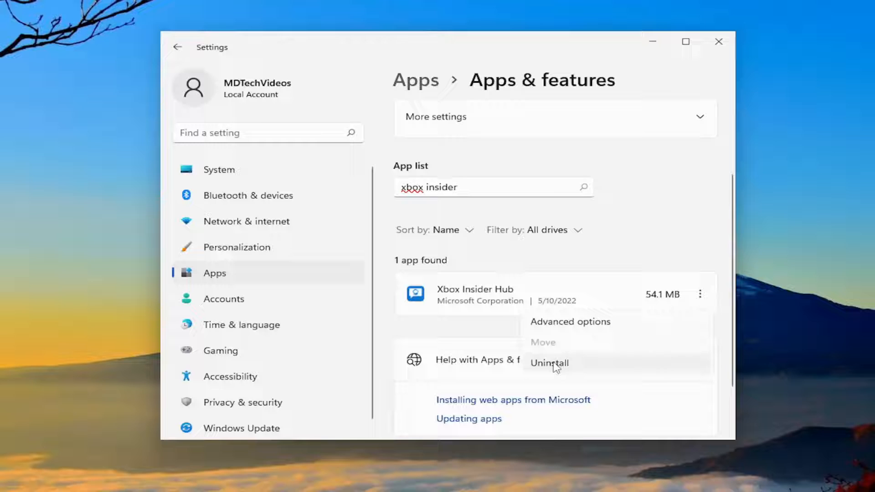
{"action": "left_click", "coordinate": [549, 362]}
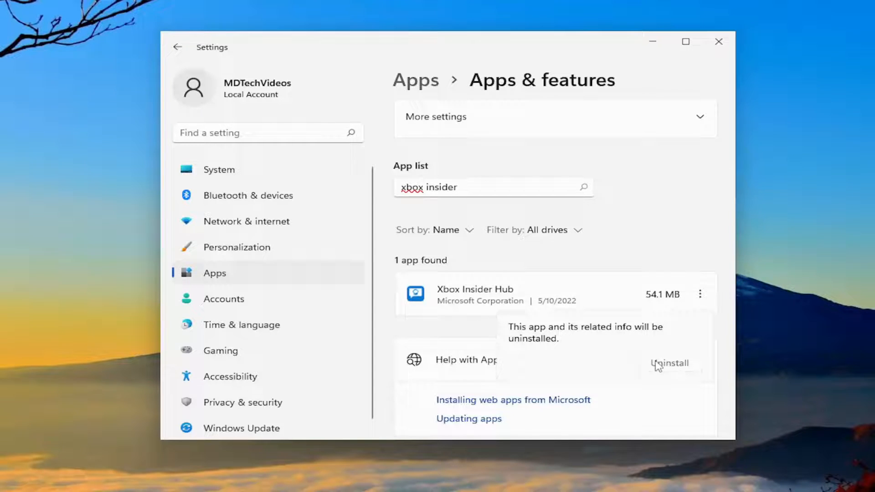
{"action": "left_click", "coordinate": [669, 363]}
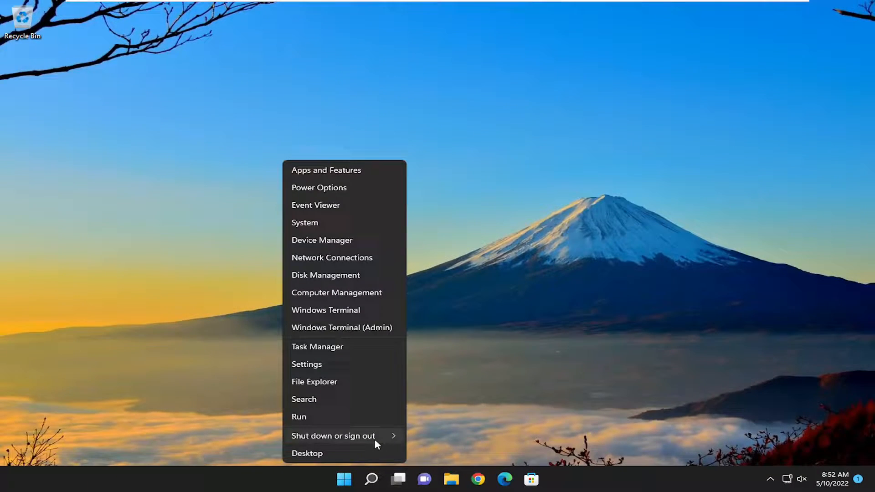
Restart the computer from the Start button's Shut down or sign out menu
{"action": "left_click", "coordinate": [333, 436]}
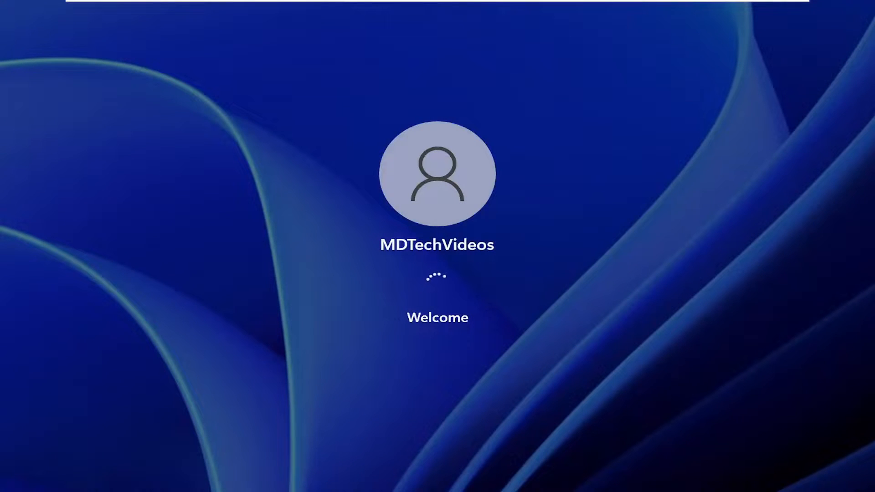